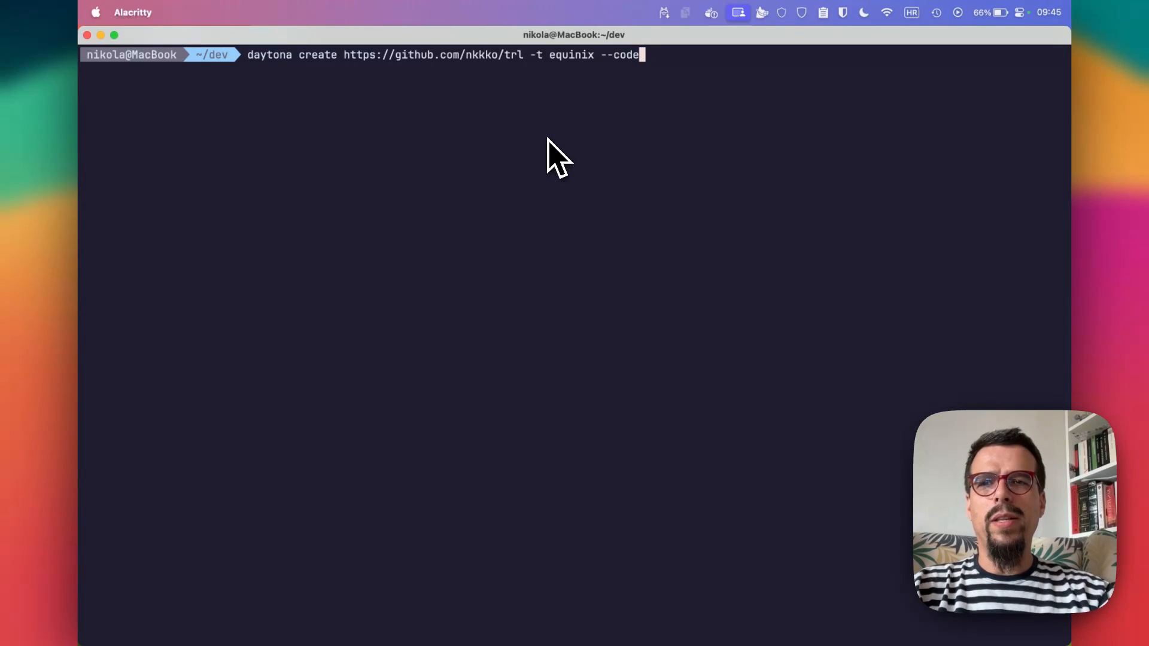
Step: Create a Daytona workspace from nkkko/trl on the equinix target with 'daytona create ... --code'
key(Return)
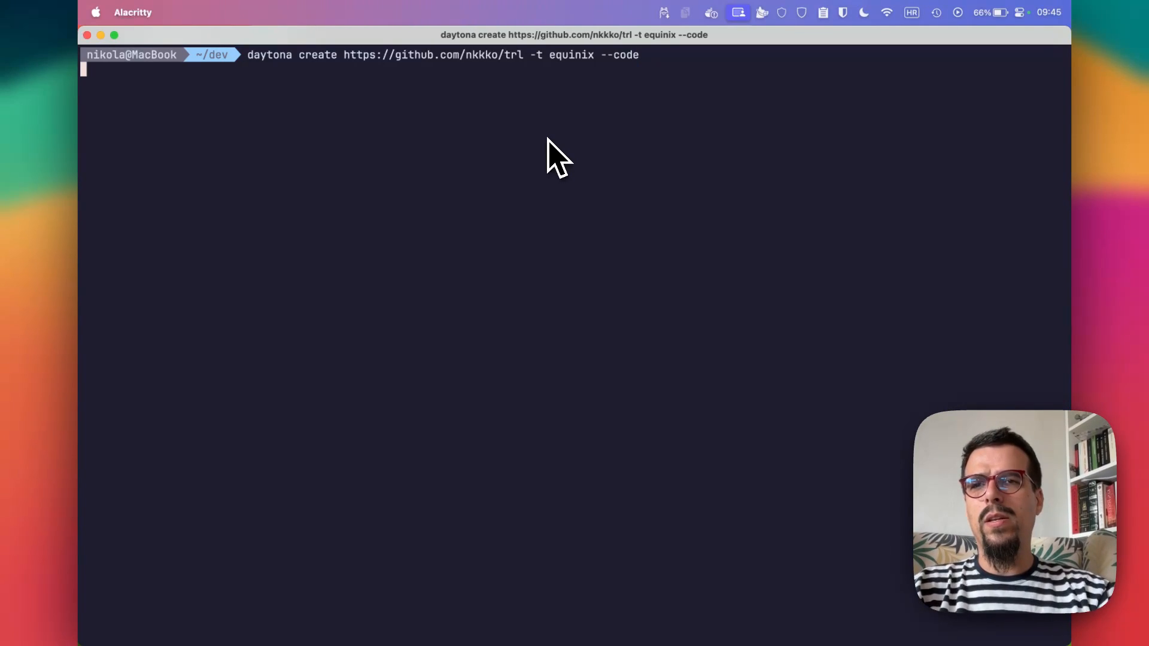
key(Return)
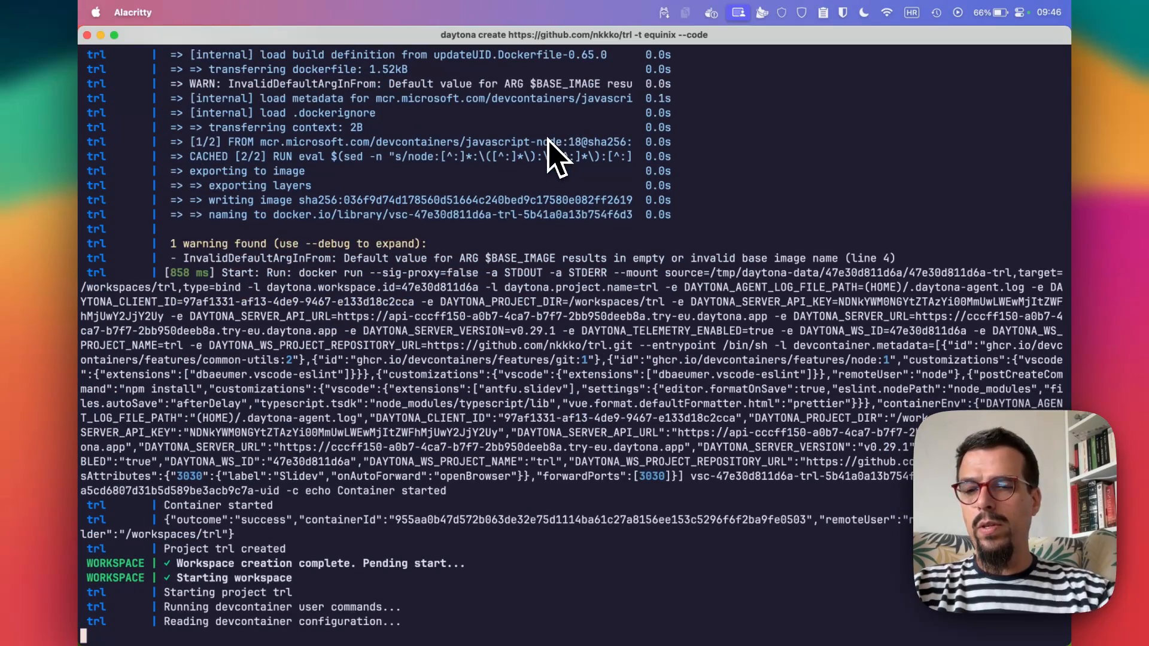
Step: Follow the Daytona build log until the trl2 workspace starts and Cursor connects over SSH
scroll(down, 3)
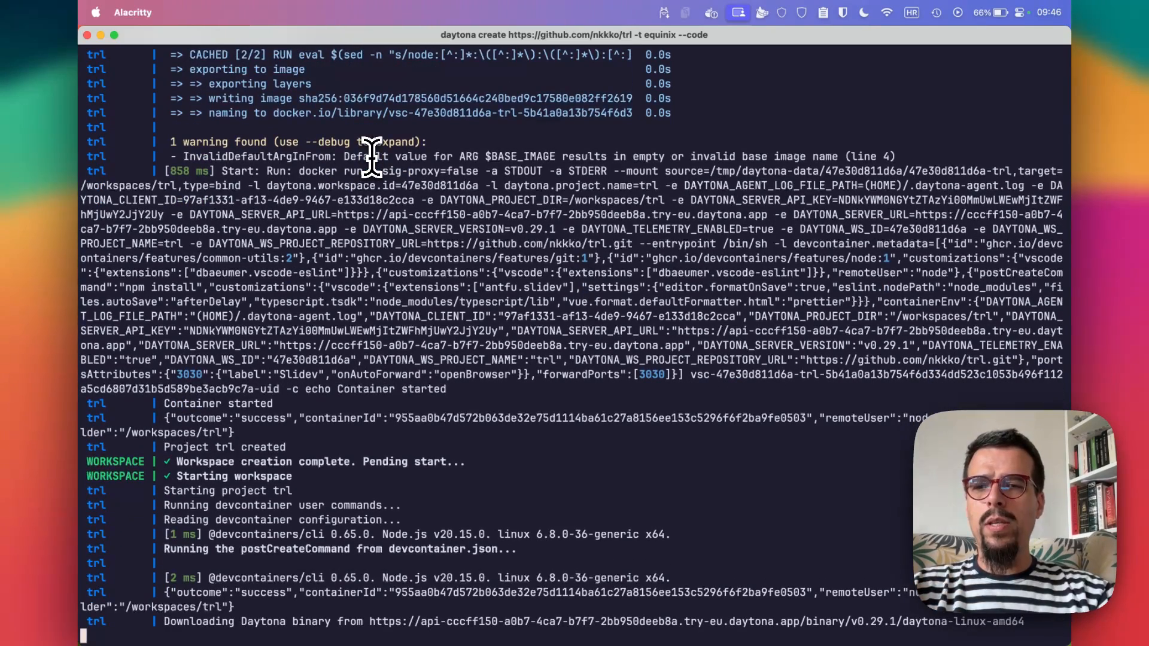
scroll(down, 3)
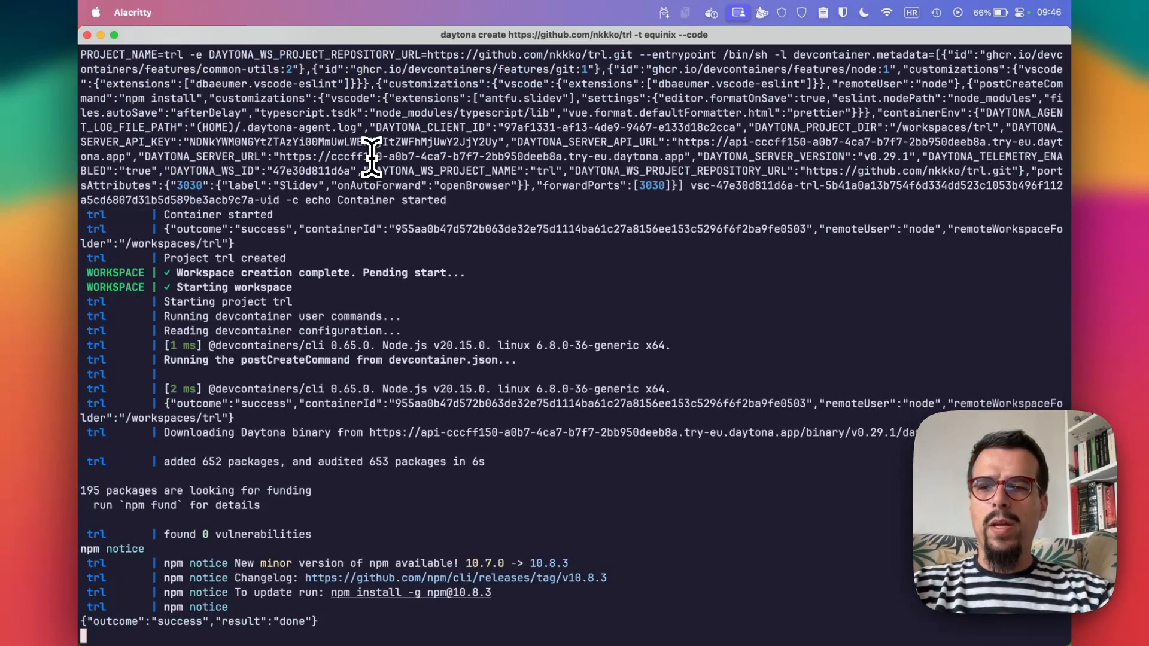
scroll(down, 3)
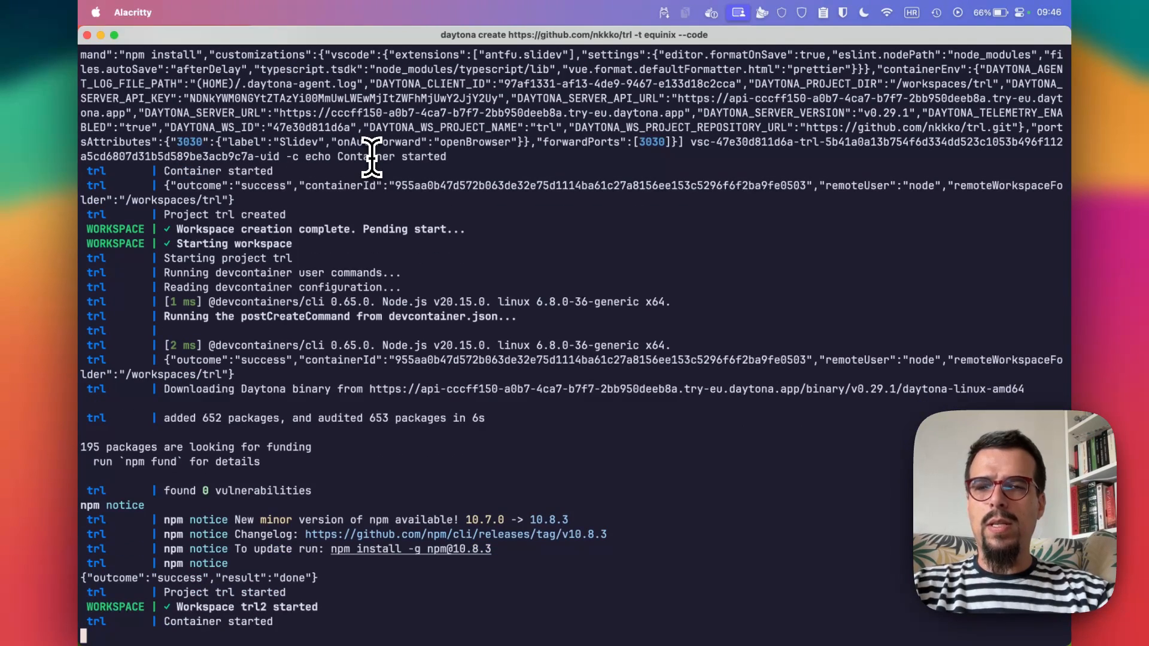
scroll(down, 3)
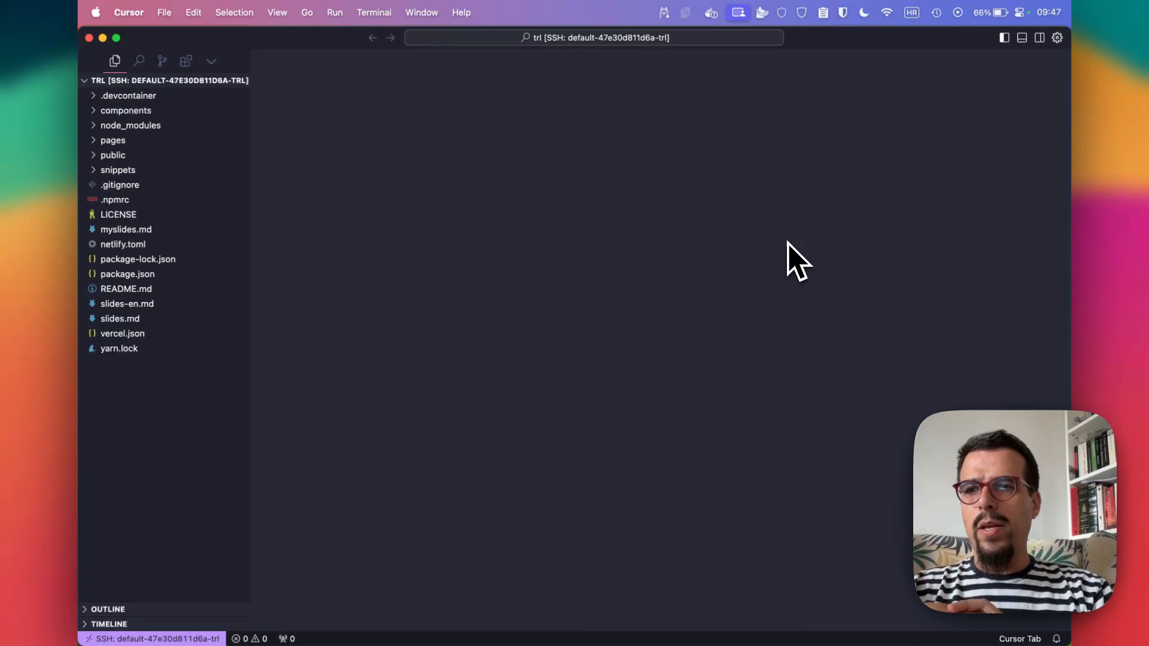
mouse_move(373, 249)
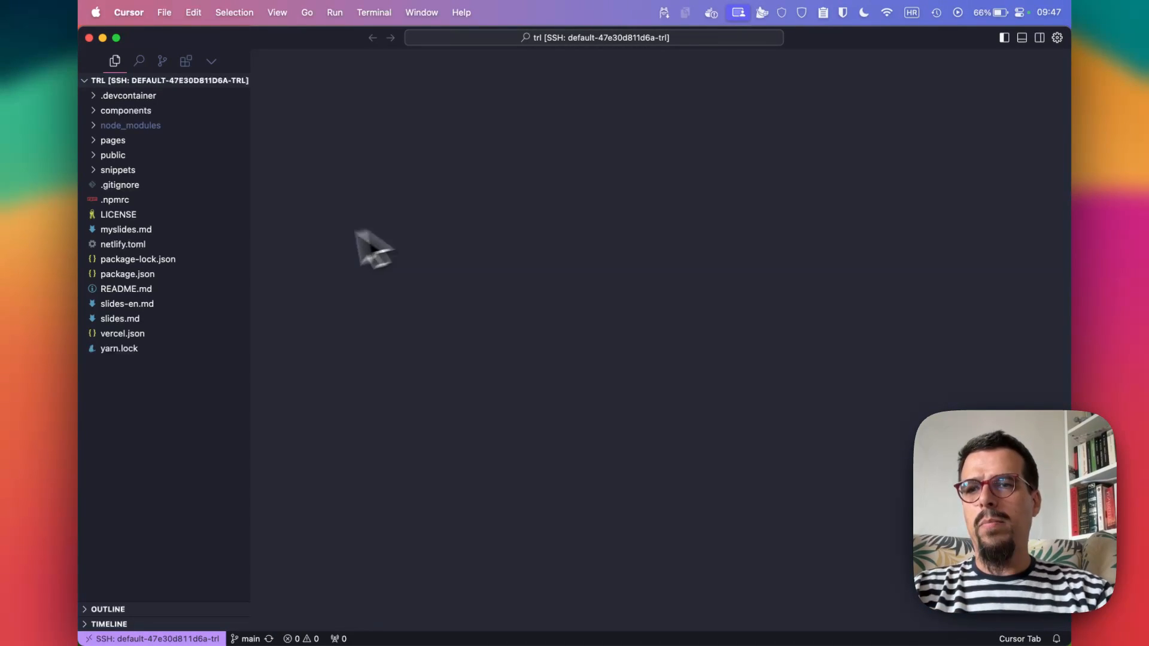
Step: Open slides-en.md with the Effective Technology Planning deck from the Explorer
click(127, 304)
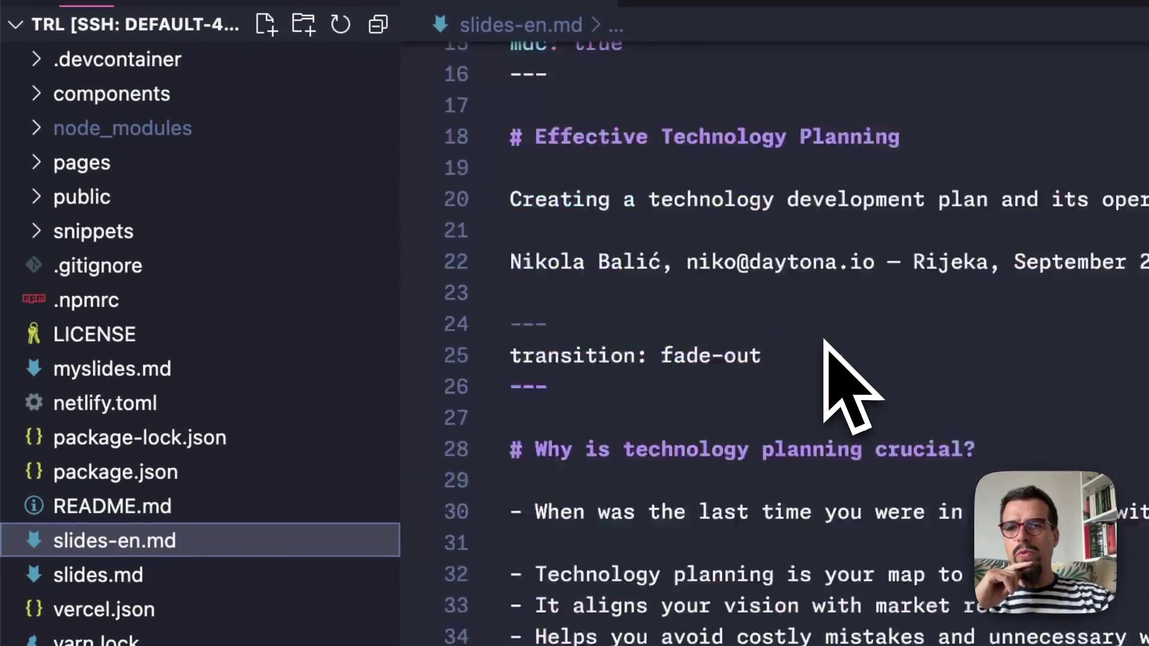
scroll(up, 3)
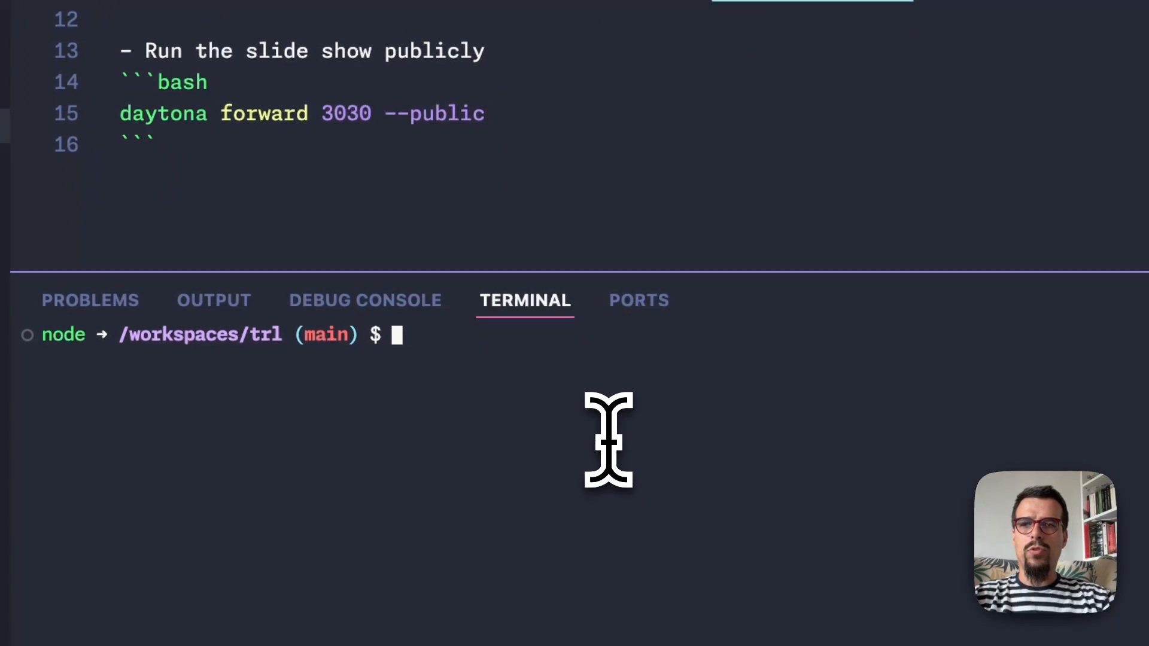
Step: Install dependencies with 'yarn' and run 'daytona forward 3000 --public'
text(yarn)
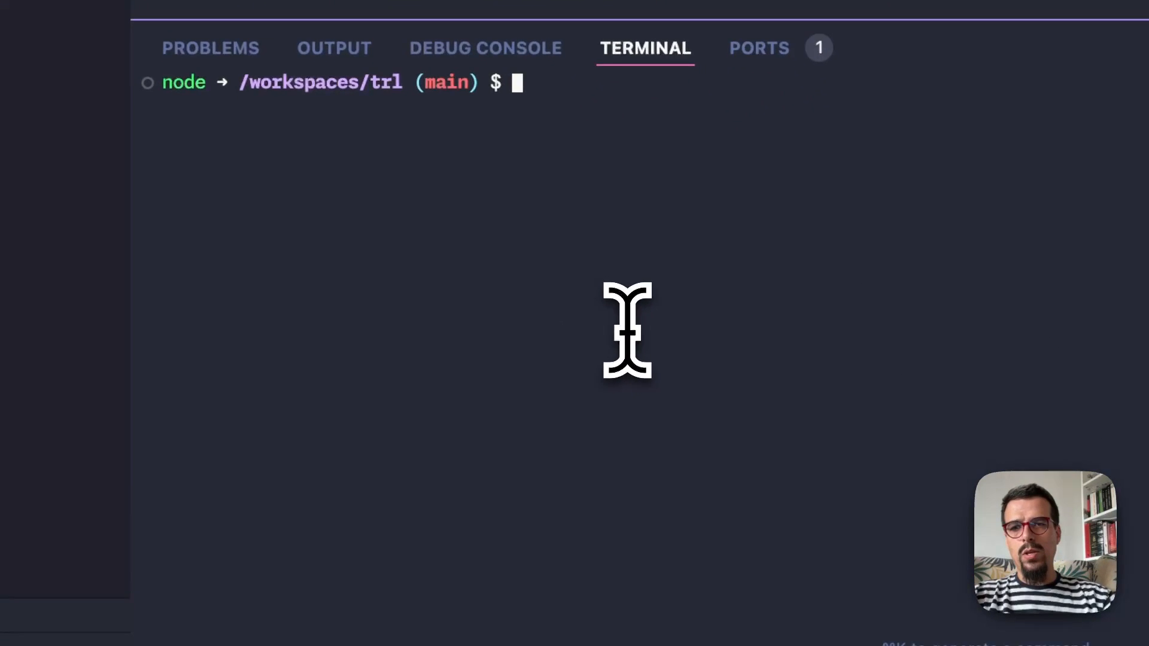
text(daytona forward 3000 --public)
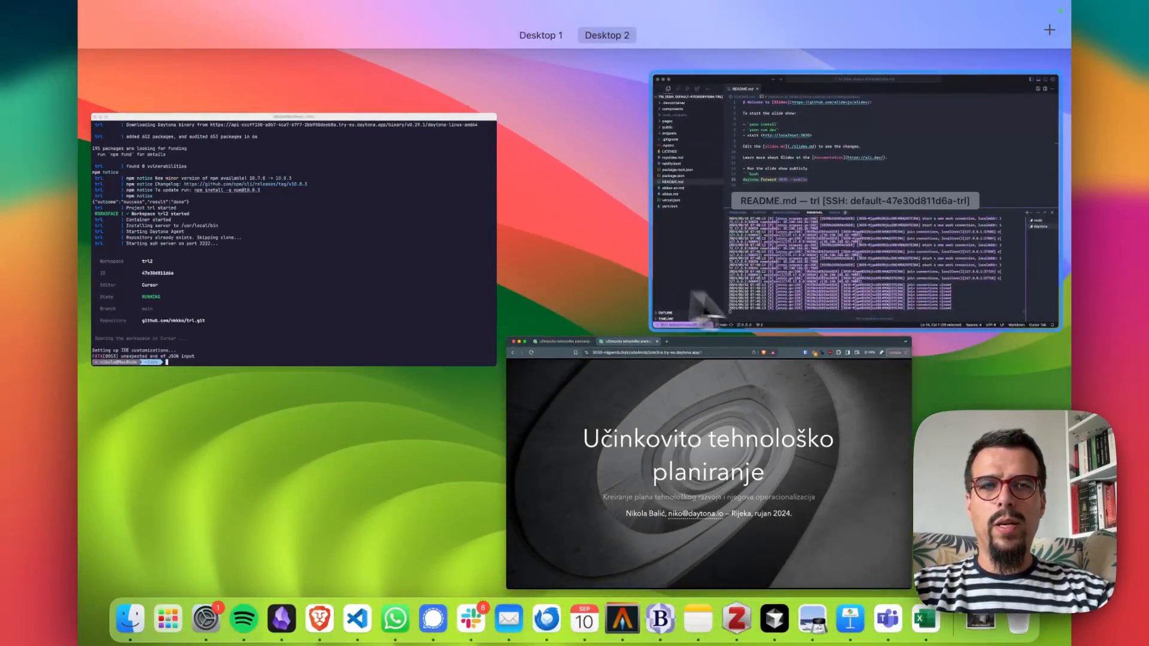
Step: Pick the Cursor window thumbnail in Mission Control to bring the slides forward
click(850, 271)
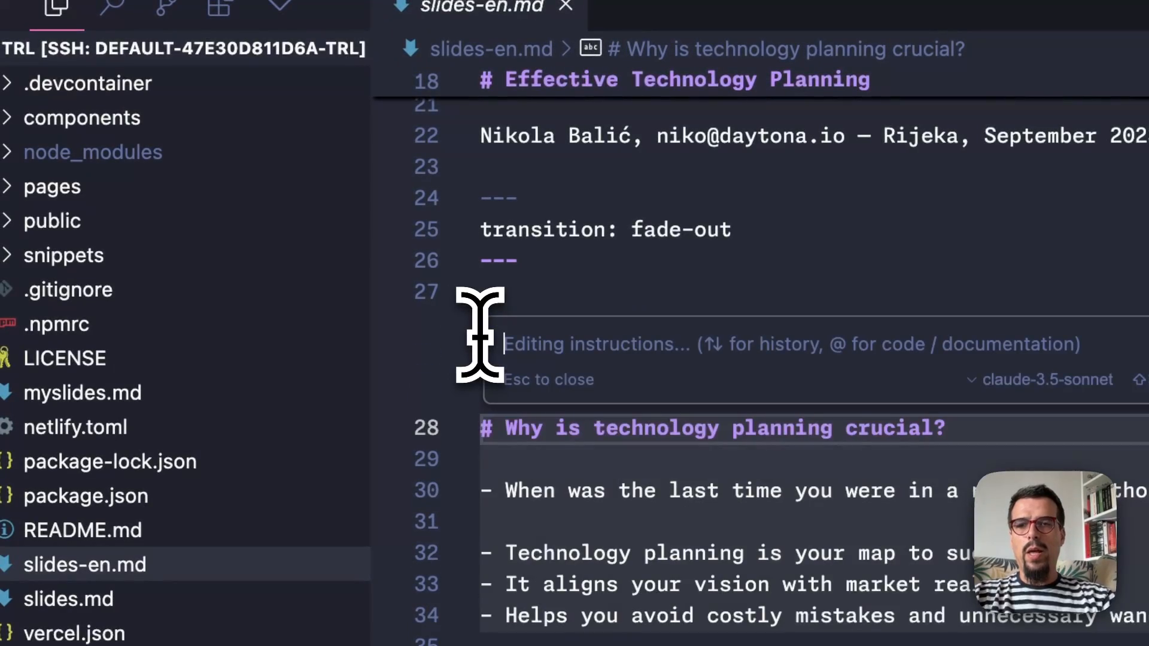
Step: Ask AI to improve the 'Why is technology planning crucial?' slide, then show the browser preview
text(impro)
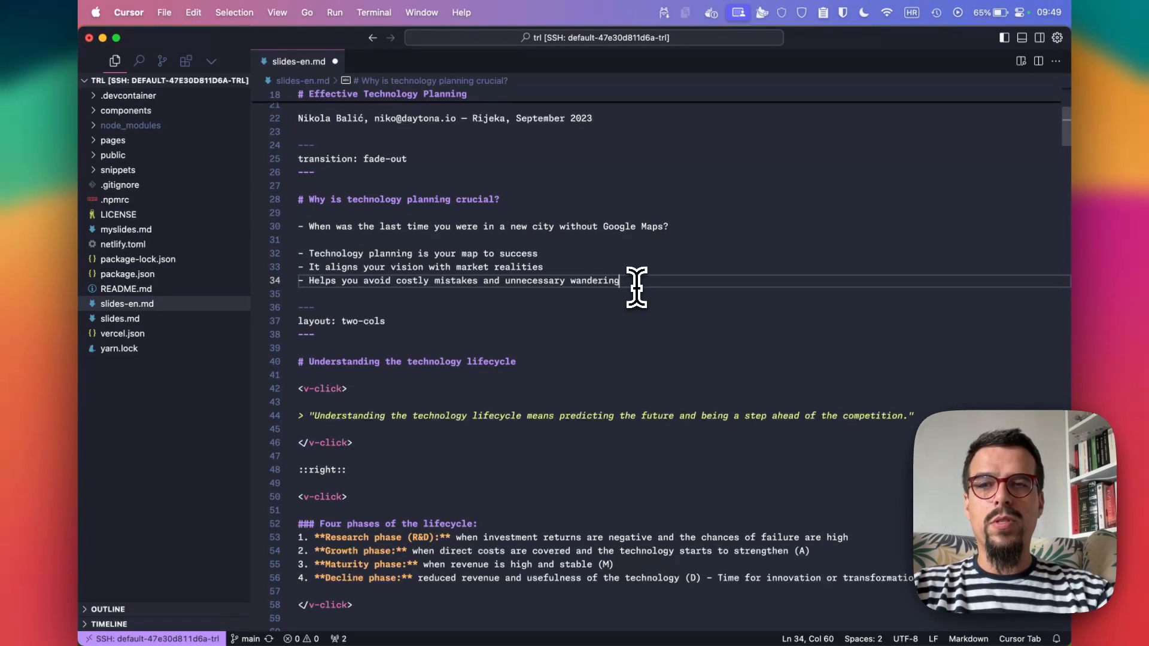
mouse_move(797, 389)
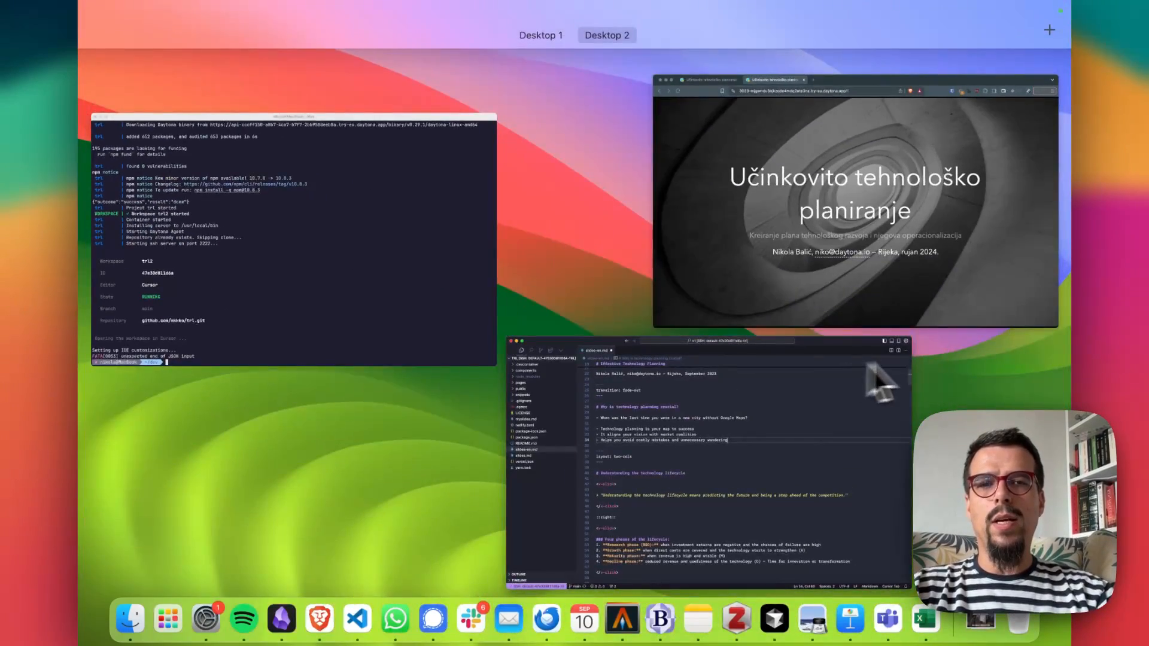
click(850, 198)
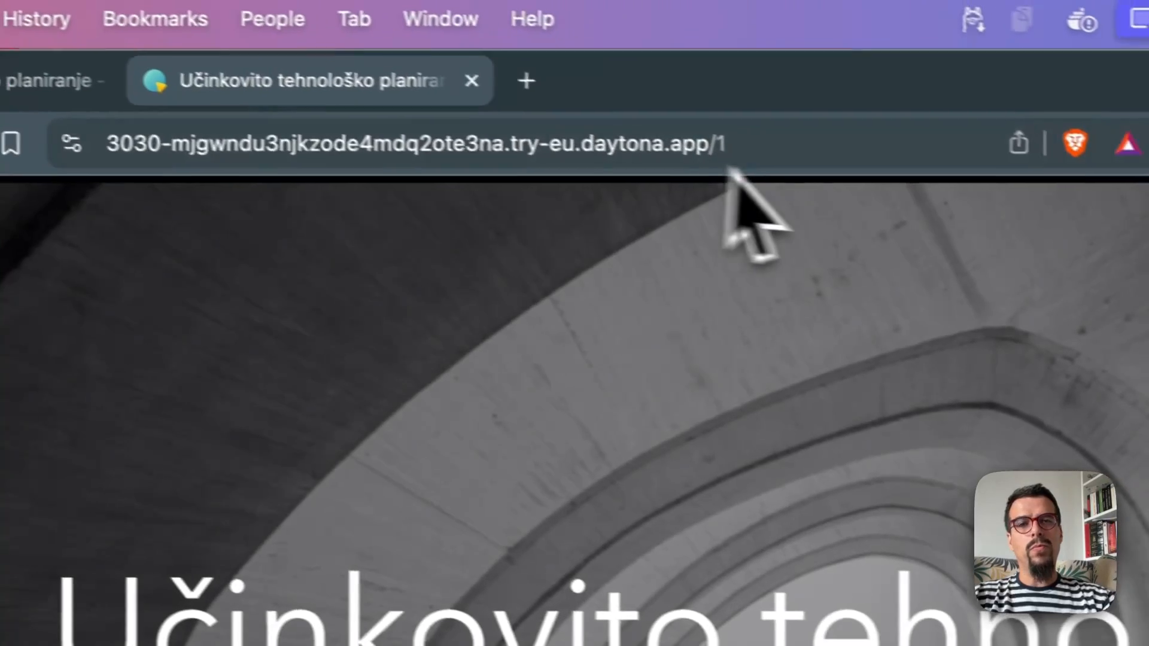